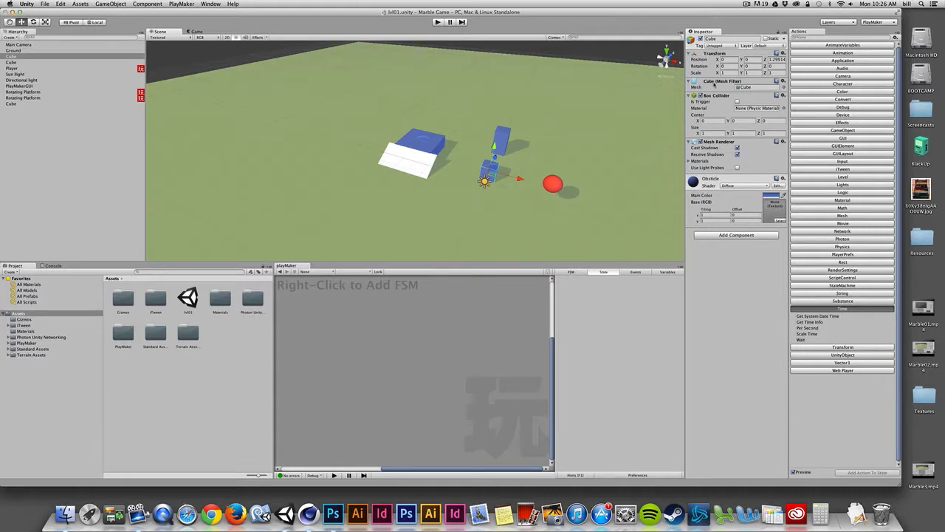
{"action": "mouse_move", "coordinate": [509, 152]}
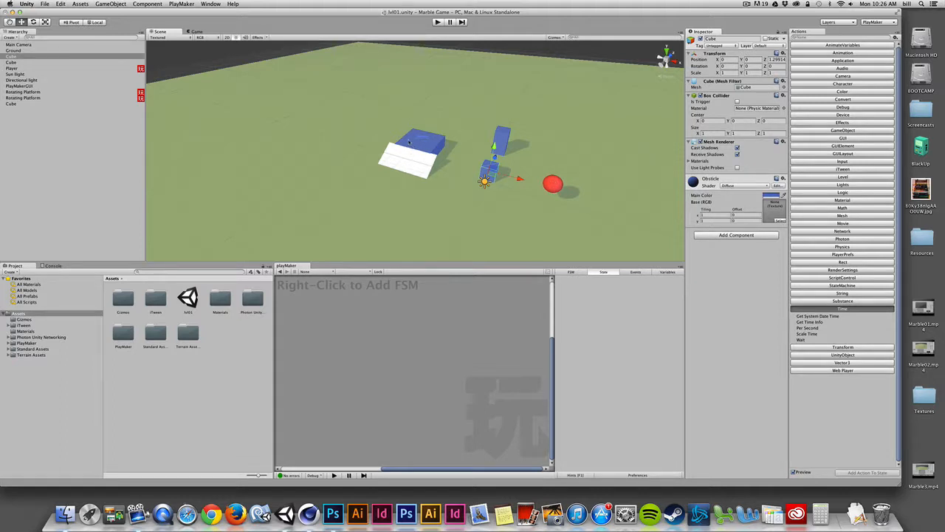
- Delete the white ramp Cube and the duplicate Rotating Platform from the Hierarchy
{"action": "left_click", "coordinate": [23, 92]}
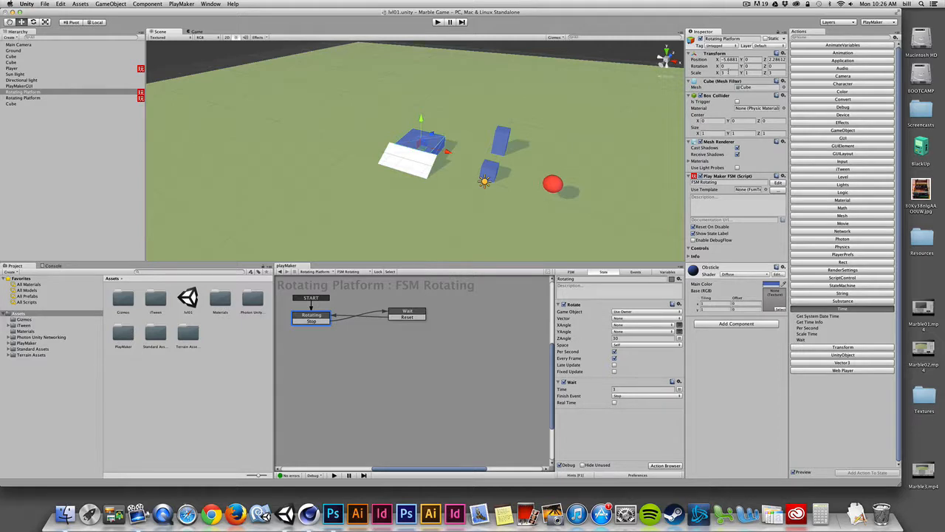
{"action": "mouse_move", "coordinate": [419, 162]}
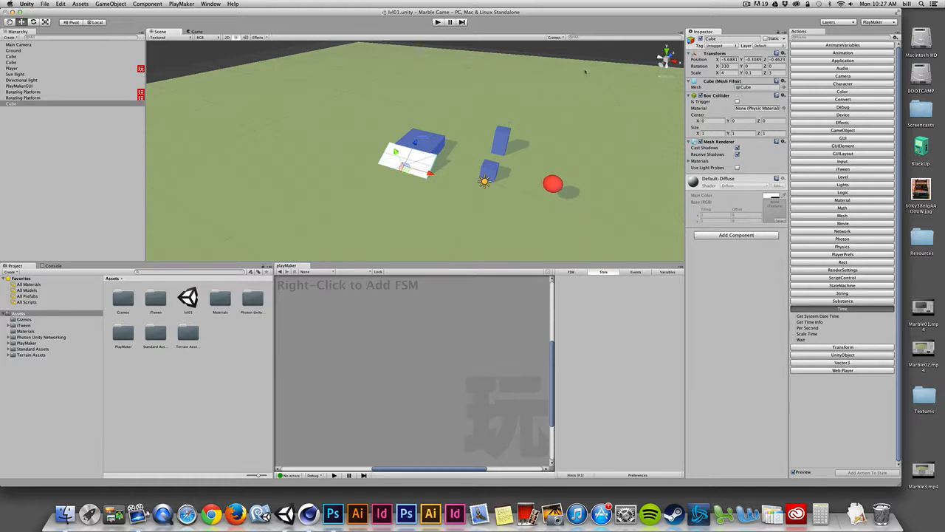
{"action": "left_click", "coordinate": [11, 104]}
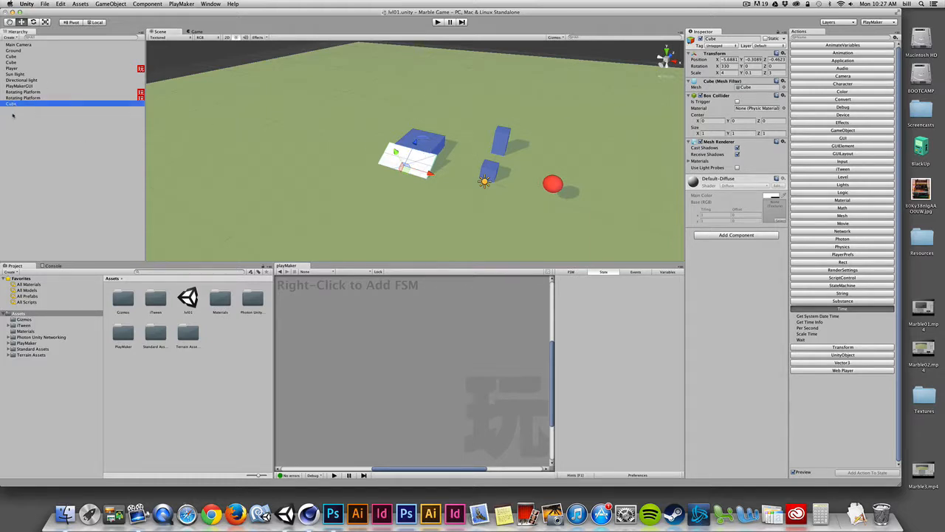
{"action": "left_click", "coordinate": [22, 91]}
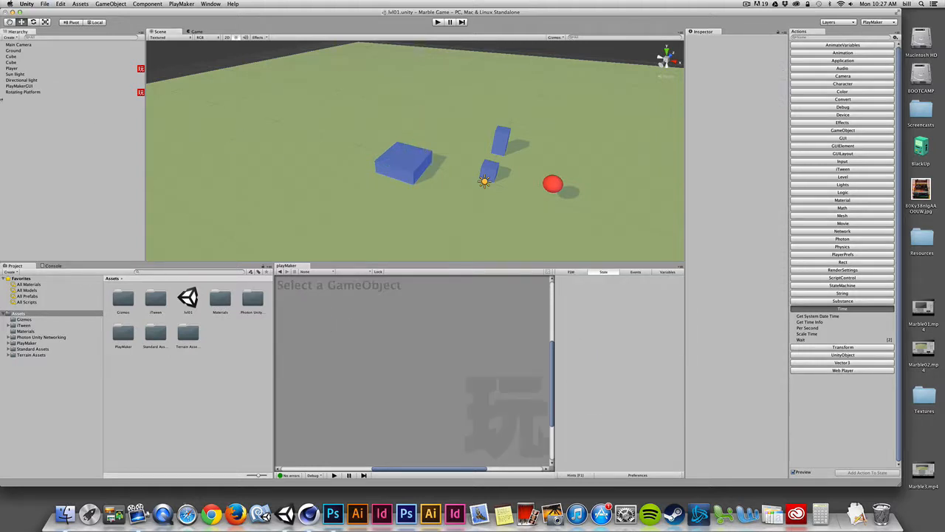
- Scale the remaining Rotating Platform to X 4, Y 1, Z 4
{"action": "left_click", "coordinate": [23, 92]}
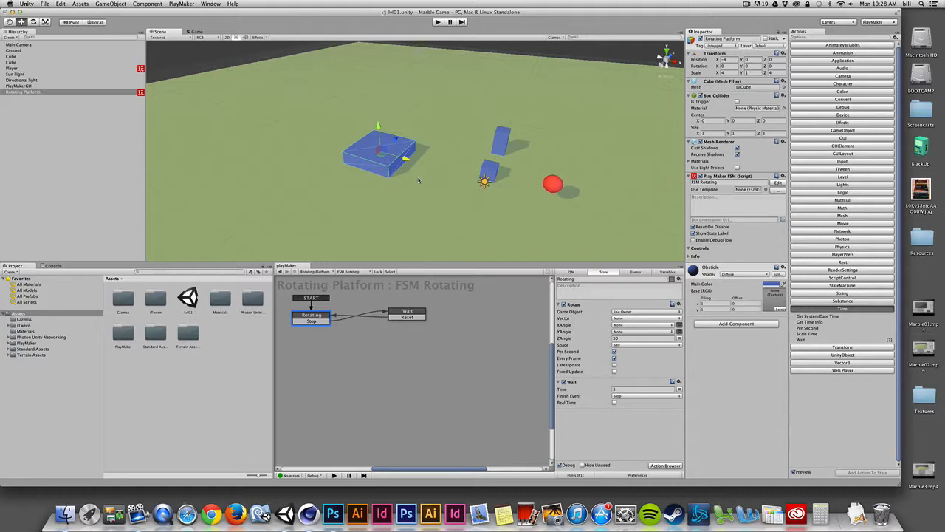
{"action": "mouse_move", "coordinate": [423, 180]}
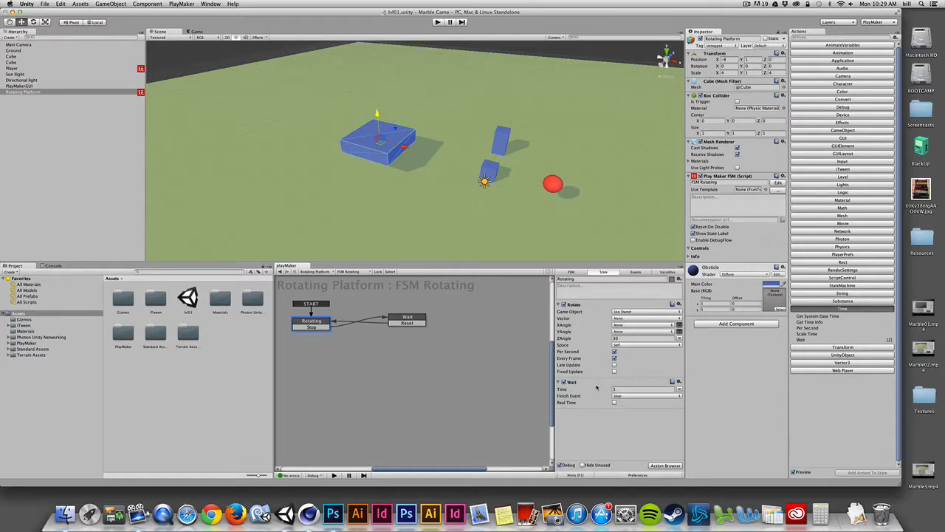
- Raise the Rotate action's ZAngle from 30 to 60 and run the preview
{"action": "left_click", "coordinate": [643, 337]}
{"action": "type", "text": "60"}
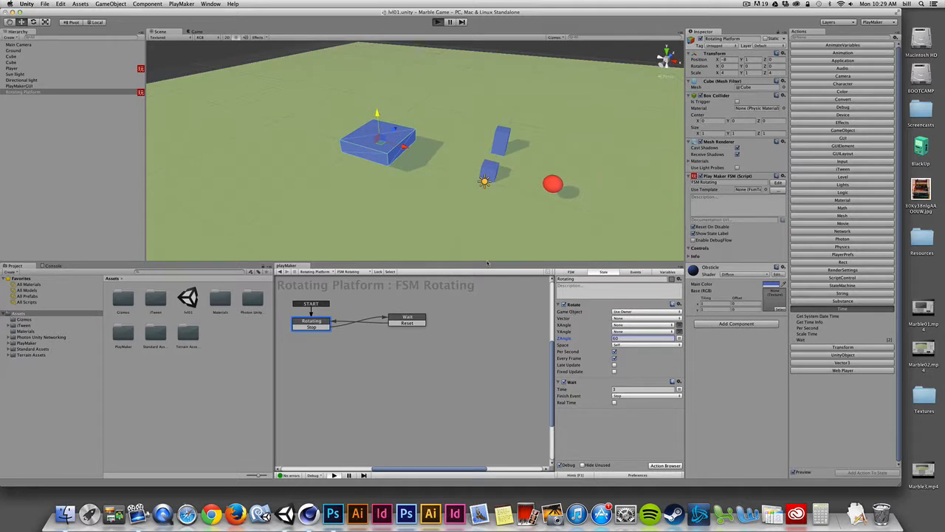
{"action": "left_click", "coordinate": [437, 21]}
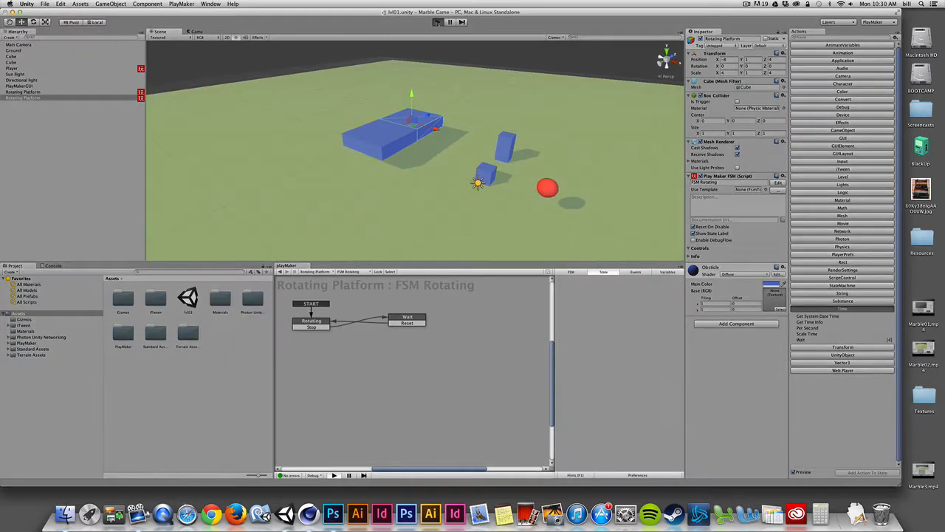
- Stop the preview, place a duplicate platform beside the original, and inspect the Wait state
{"action": "left_click", "coordinate": [450, 21]}
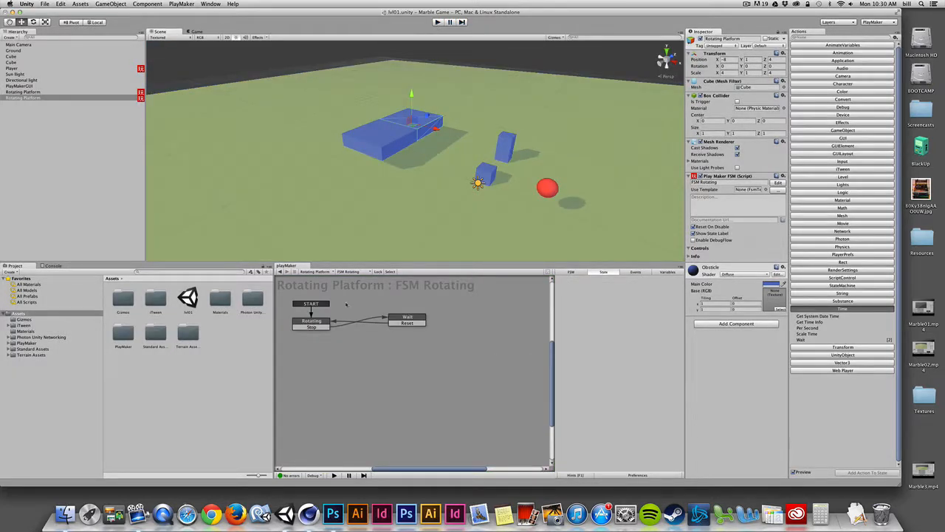
{"action": "left_click", "coordinate": [311, 321]}
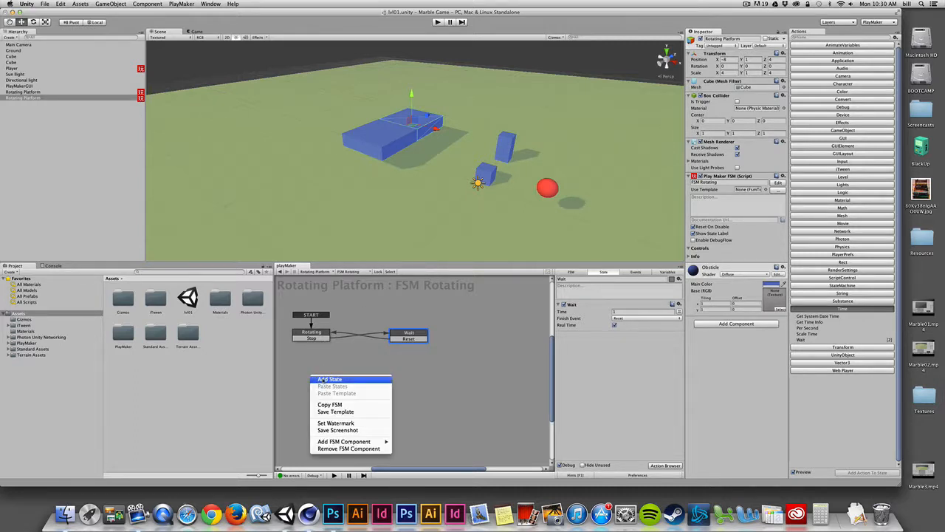
- Add a new state to the Rotating Platform's PlayMaker graph
{"action": "left_click", "coordinate": [330, 379]}
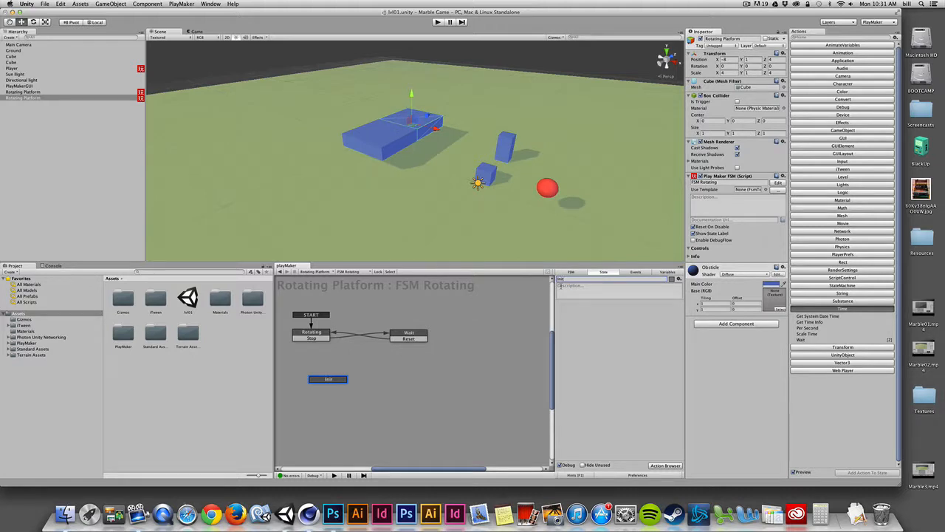
{"action": "mouse_move", "coordinate": [338, 376]}
{"action": "type", "text": "wait"}
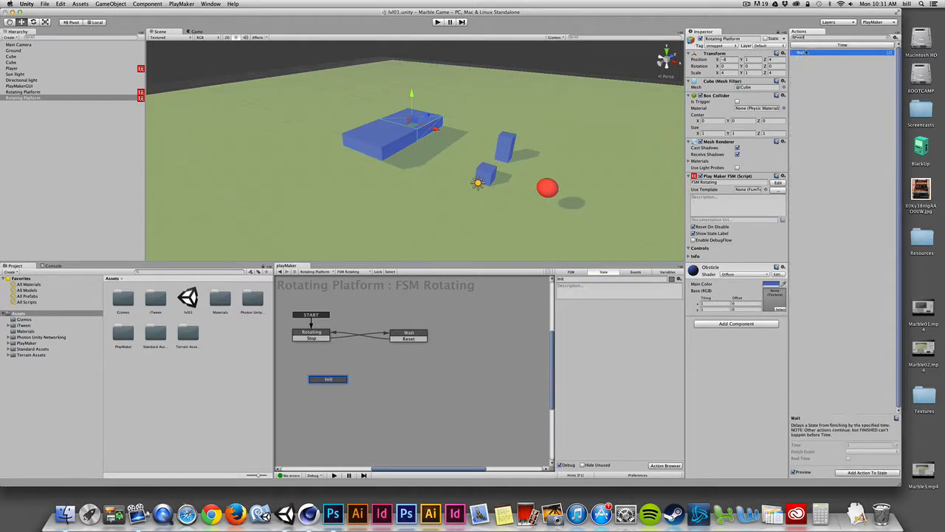
- Add a Wait action to Init with Time 0 and Finish Event Done
{"action": "left_click", "coordinate": [409, 332]}
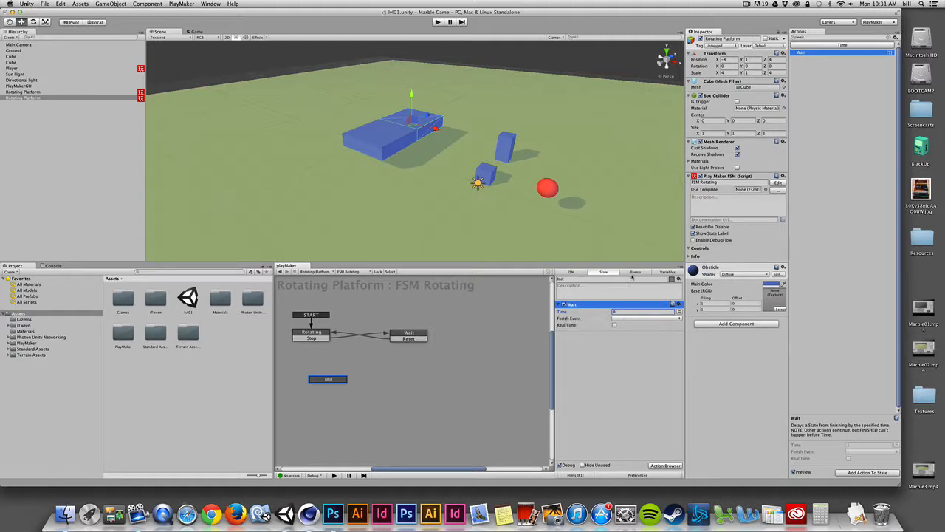
{"action": "left_click", "coordinate": [635, 271]}
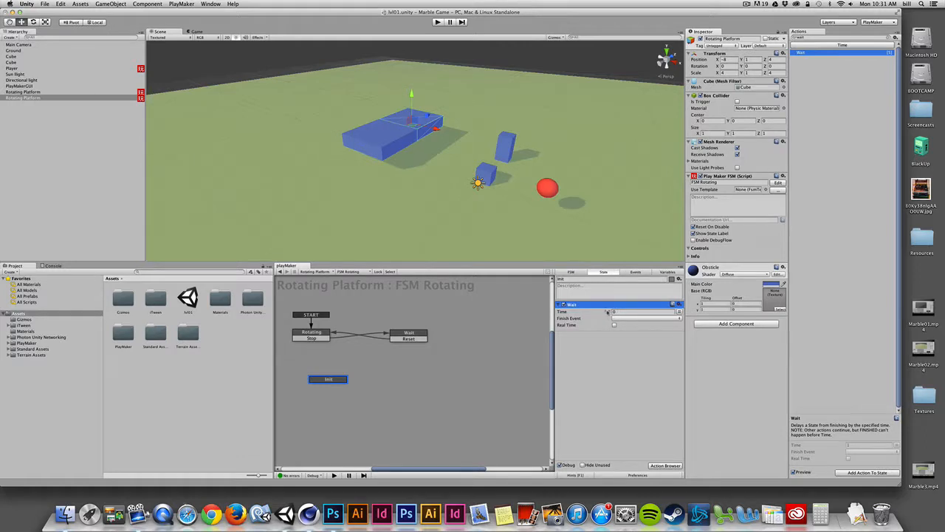
{"action": "left_click", "coordinate": [646, 318]}
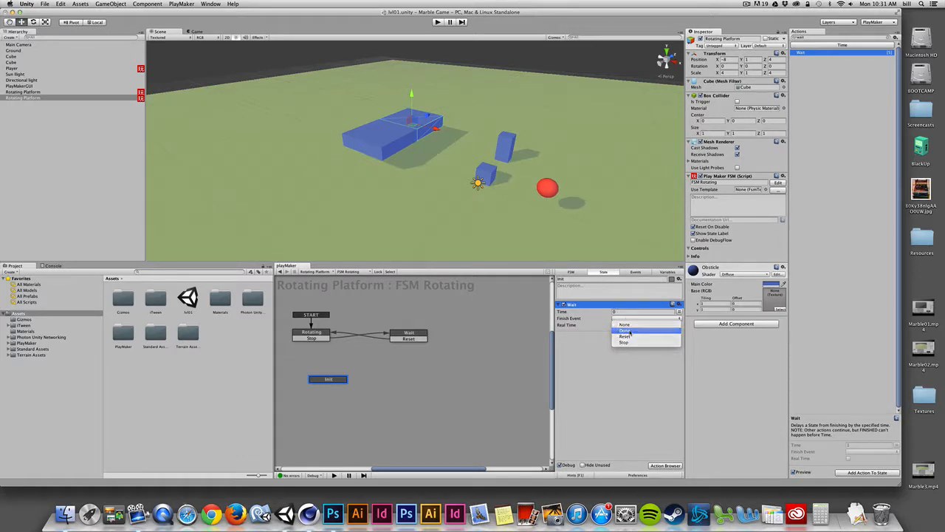
{"action": "left_click", "coordinate": [625, 324]}
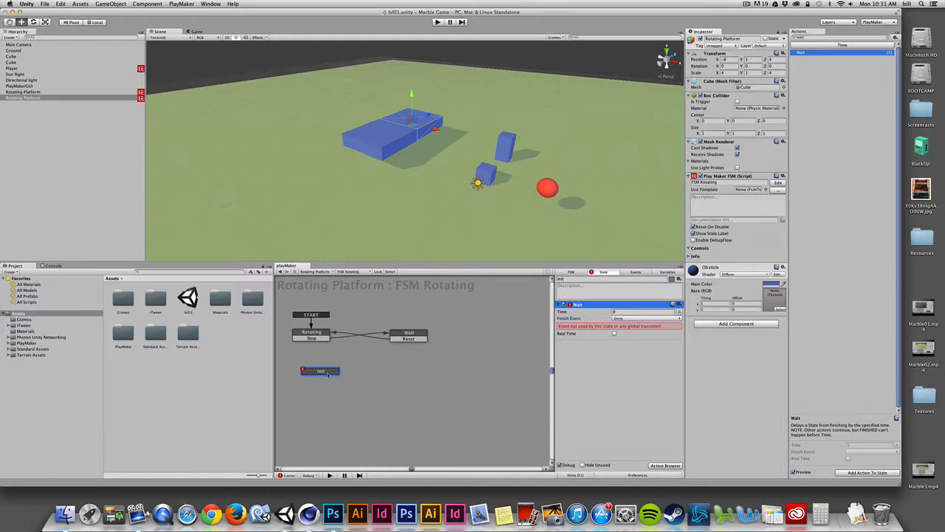
- Reposition the Init state in the graph and make it the start state
{"action": "left_click_drag", "start_coordinate": [320, 371], "coordinate": [362, 303]}
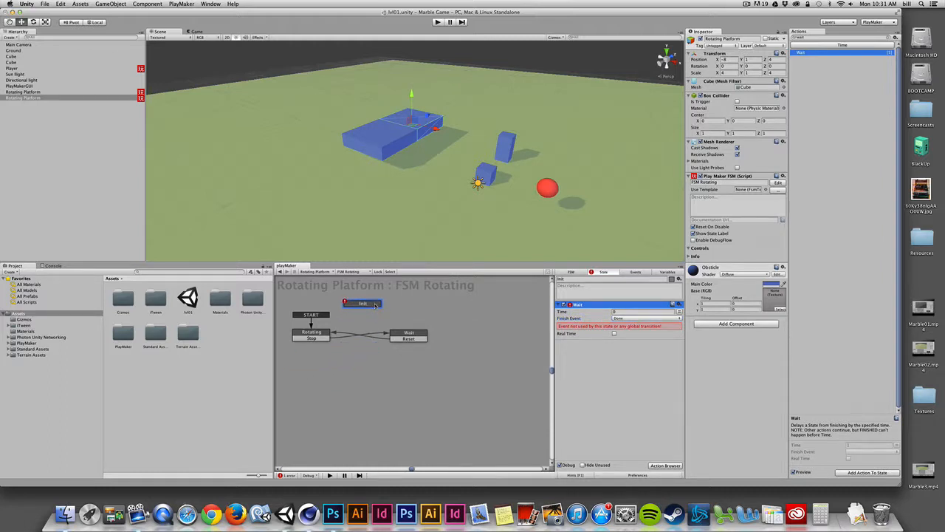
{"action": "left_click_drag", "start_coordinate": [362, 303], "coordinate": [328, 355]}
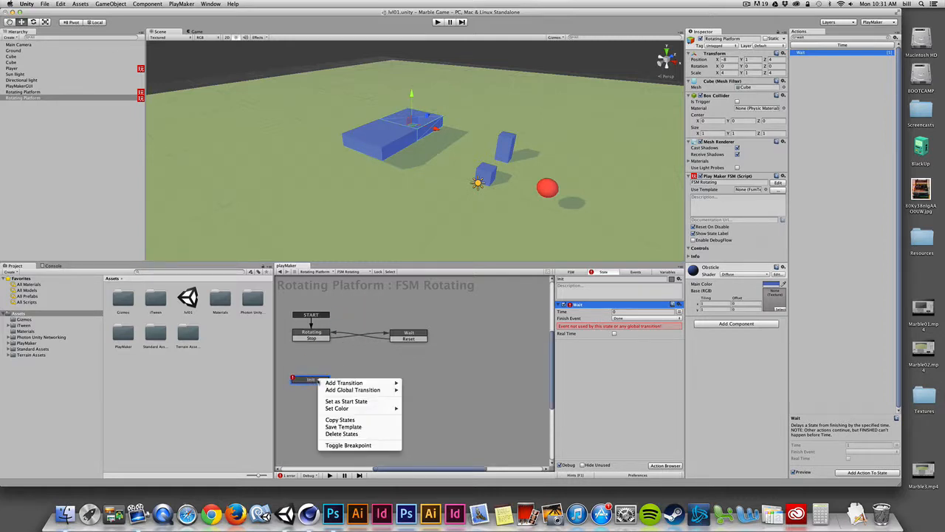
{"action": "mouse_move", "coordinate": [346, 400]}
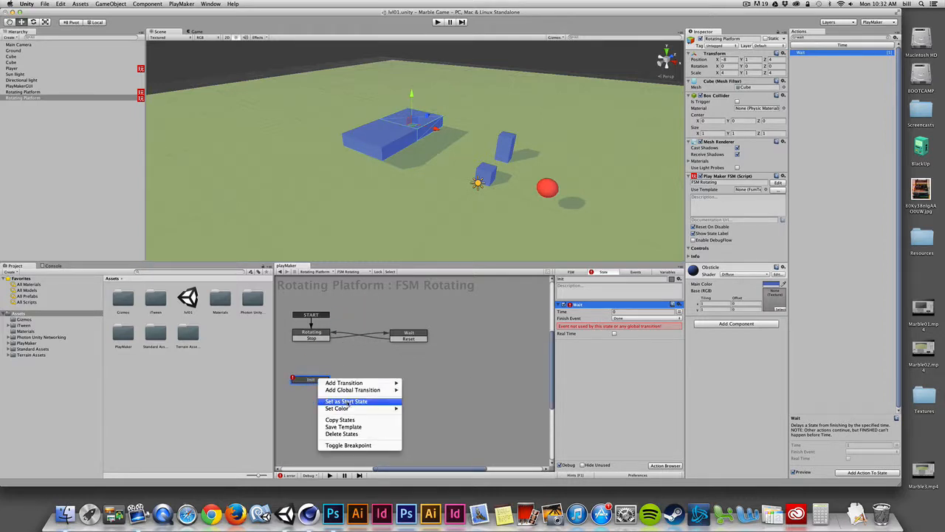
{"action": "left_click", "coordinate": [345, 401]}
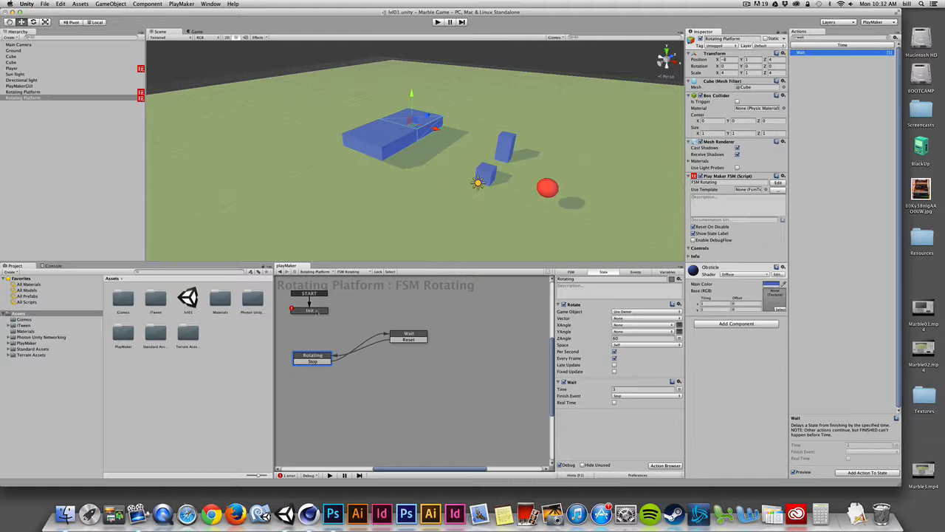
{"action": "left_click", "coordinate": [311, 317]}
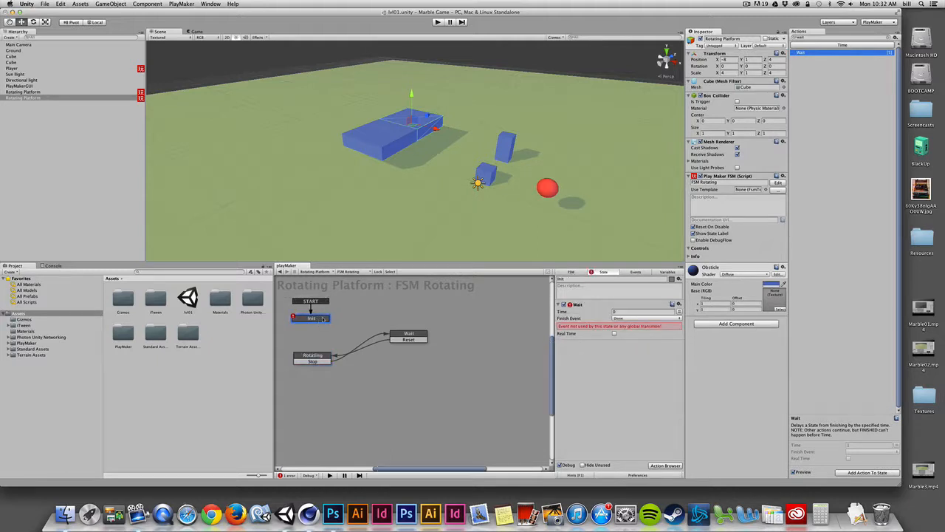
{"action": "mouse_move", "coordinate": [321, 319]}
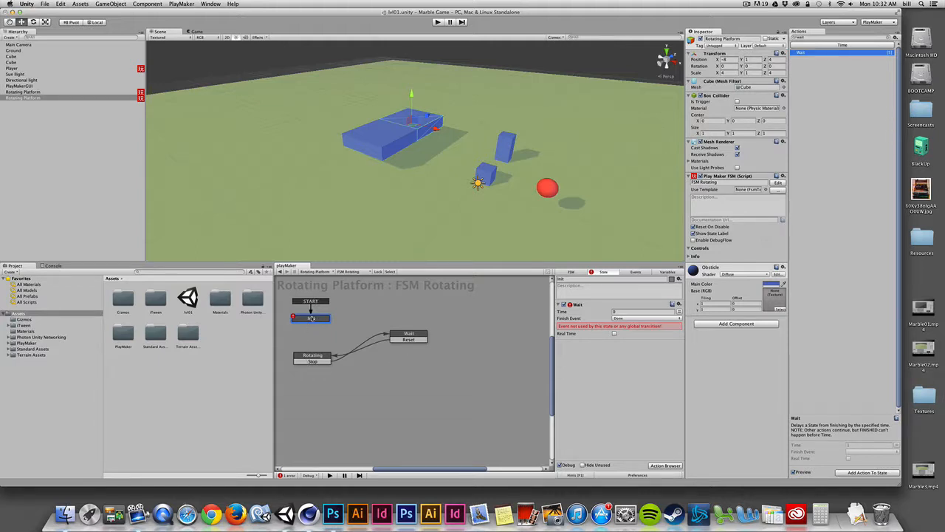
- Add a Done transition to Init that leads into the Rotating state
{"action": "right_click", "coordinate": [310, 317]}
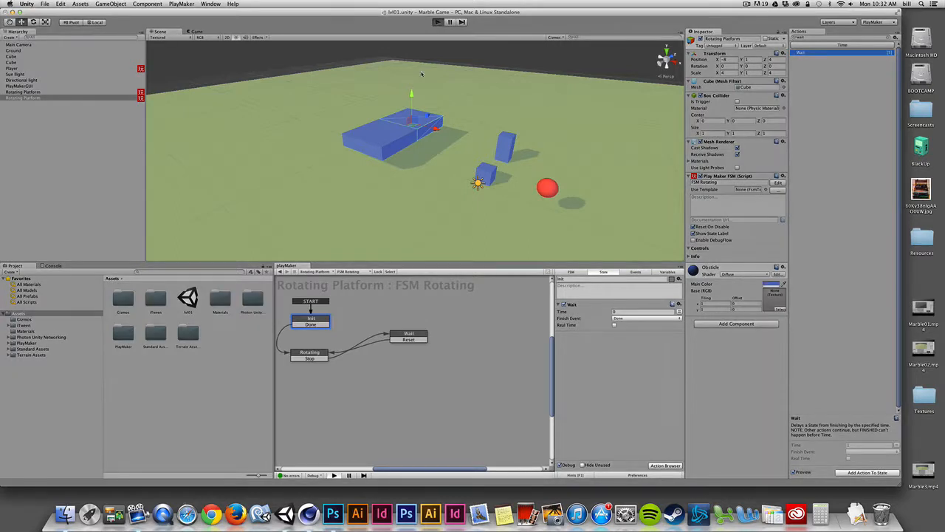
{"action": "left_click", "coordinate": [437, 21]}
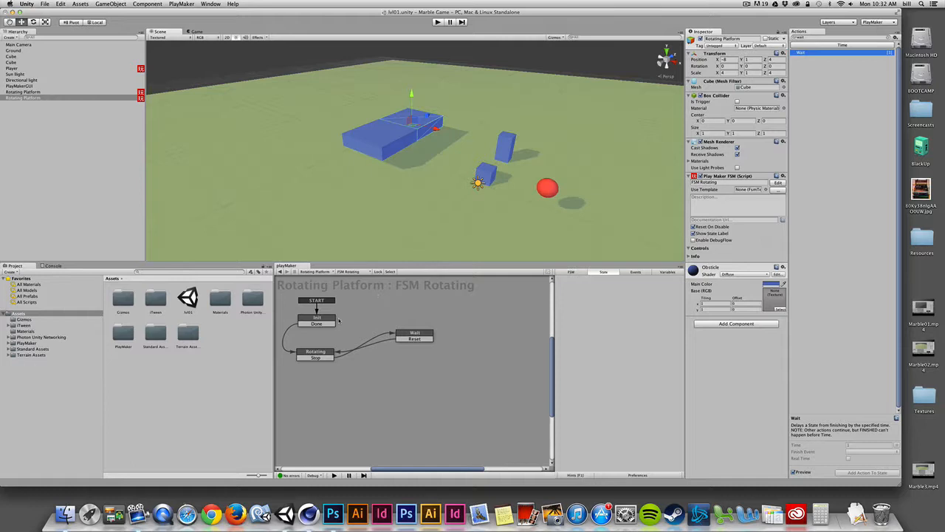
- Set the first platform's Init Wait Time to 1 second, testing it in Play mode
{"action": "left_click", "coordinate": [317, 317]}
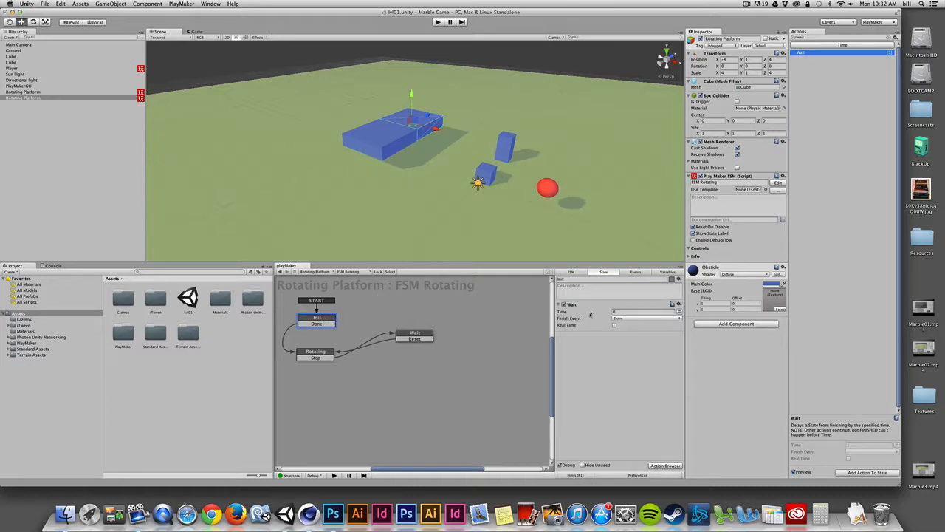
{"action": "left_click", "coordinate": [646, 311]}
{"action": "type", "text": ".2"}
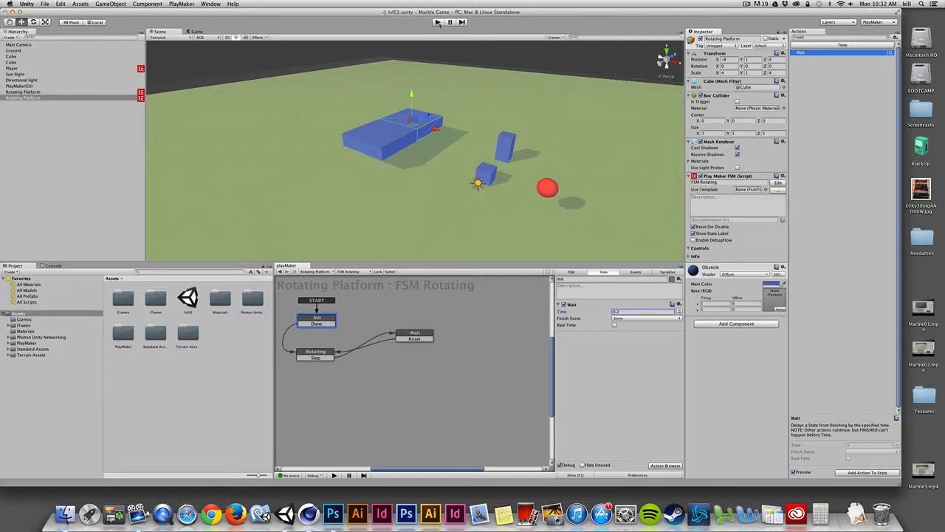
{"action": "left_click", "coordinate": [437, 21]}
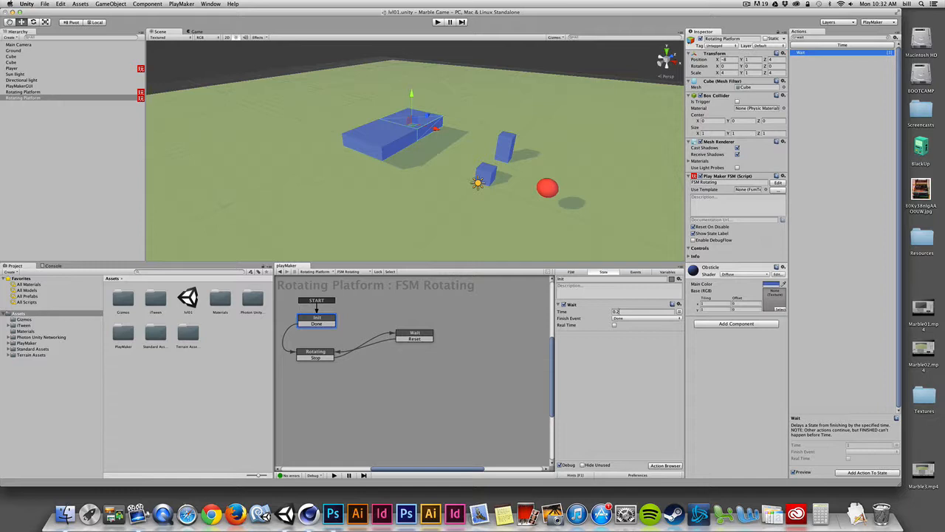
{"action": "left_click", "coordinate": [642, 311]}
{"action": "type", "text": "0.5"}
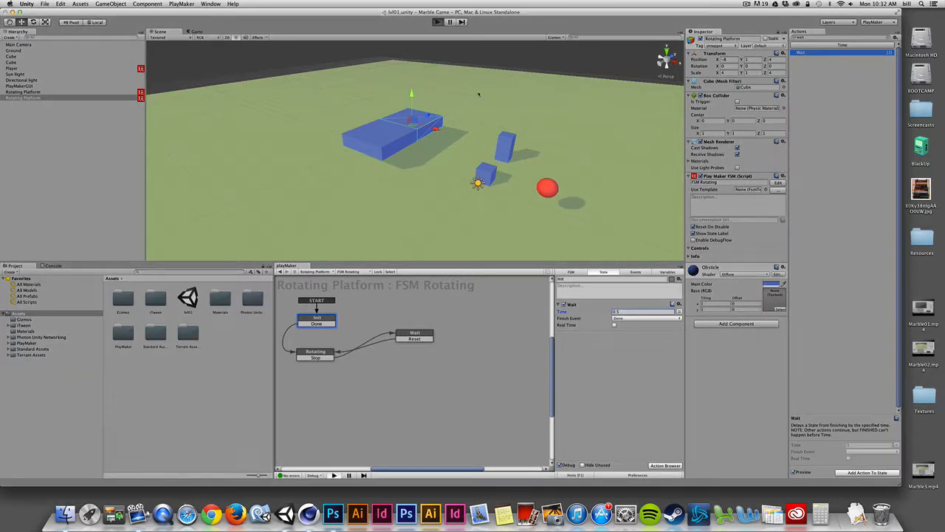
{"action": "left_click", "coordinate": [439, 21]}
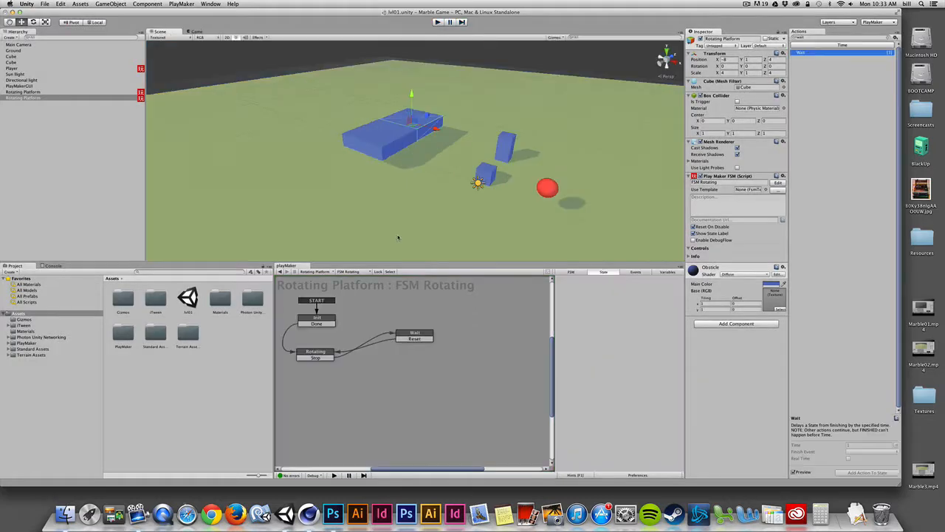
{"action": "left_click", "coordinate": [316, 317]}
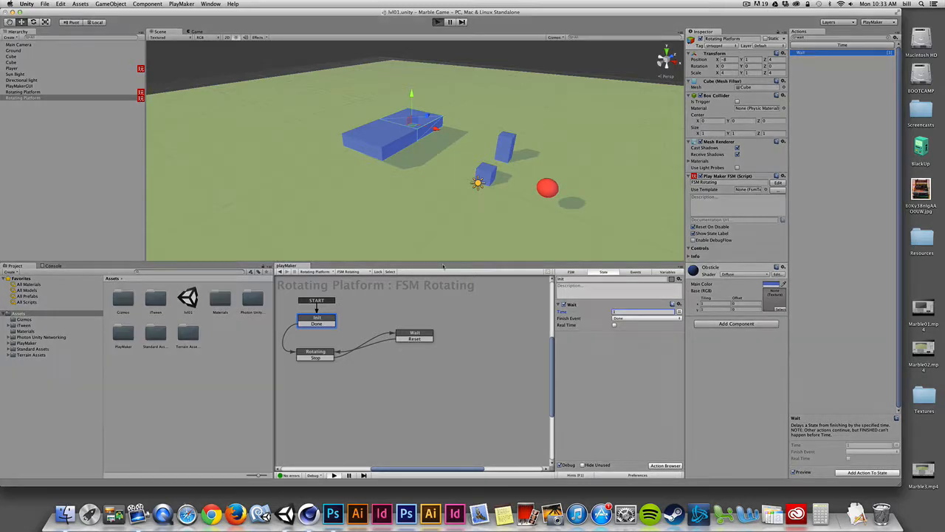
{"action": "left_click", "coordinate": [437, 22]}
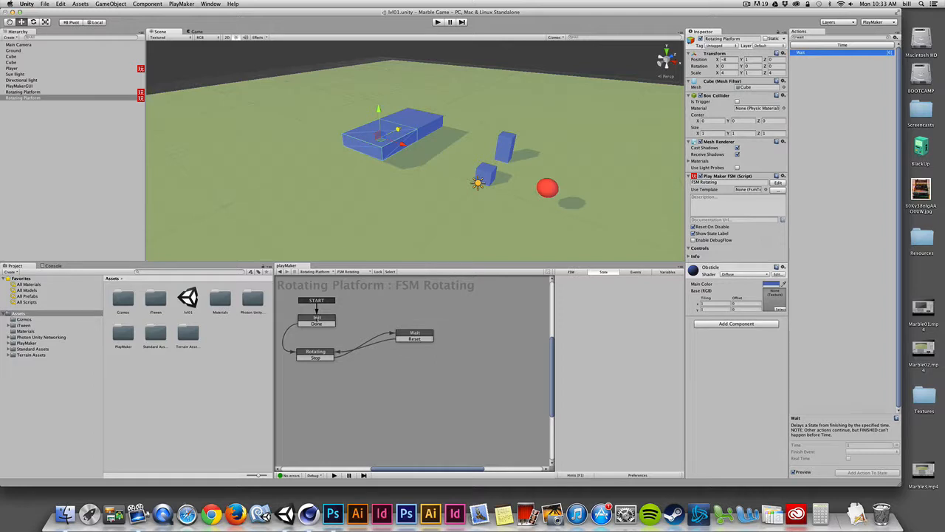
- Add a third platform copy along the row and set its Init Wait Time to 2
{"action": "left_click", "coordinate": [316, 320]}
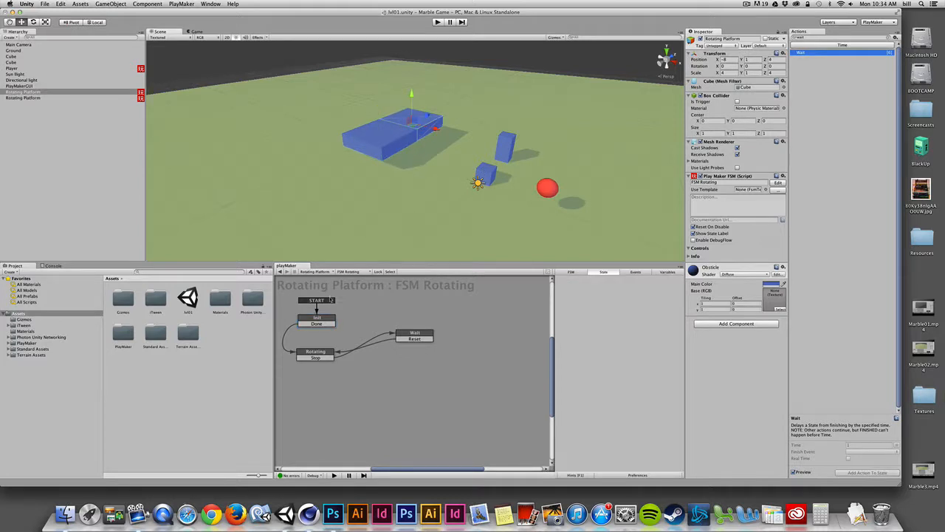
{"action": "left_click", "coordinate": [317, 317]}
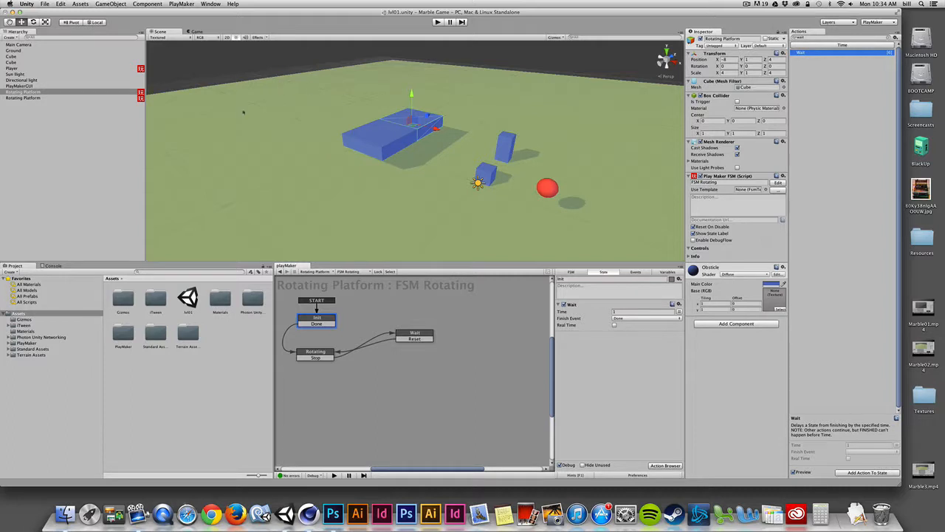
{"action": "left_click", "coordinate": [26, 92]}
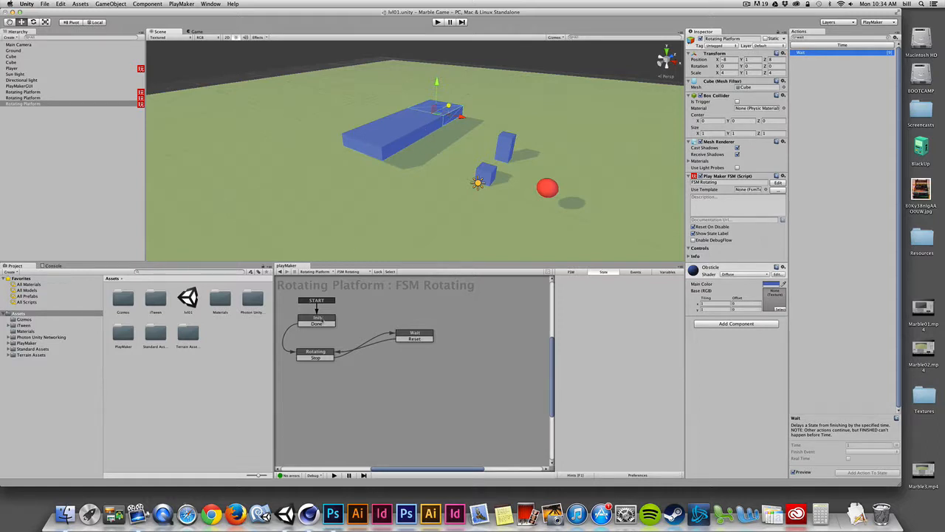
{"action": "left_click", "coordinate": [316, 317]}
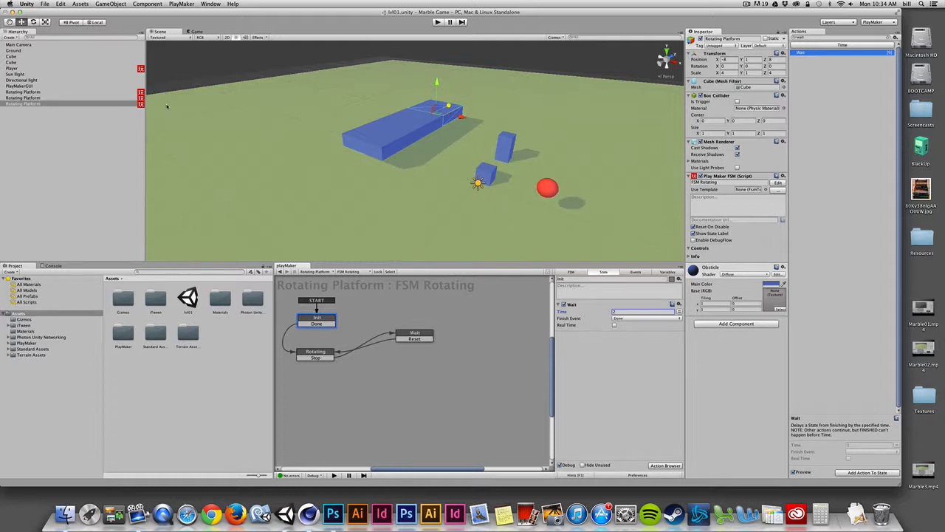
{"action": "left_click", "coordinate": [22, 102]}
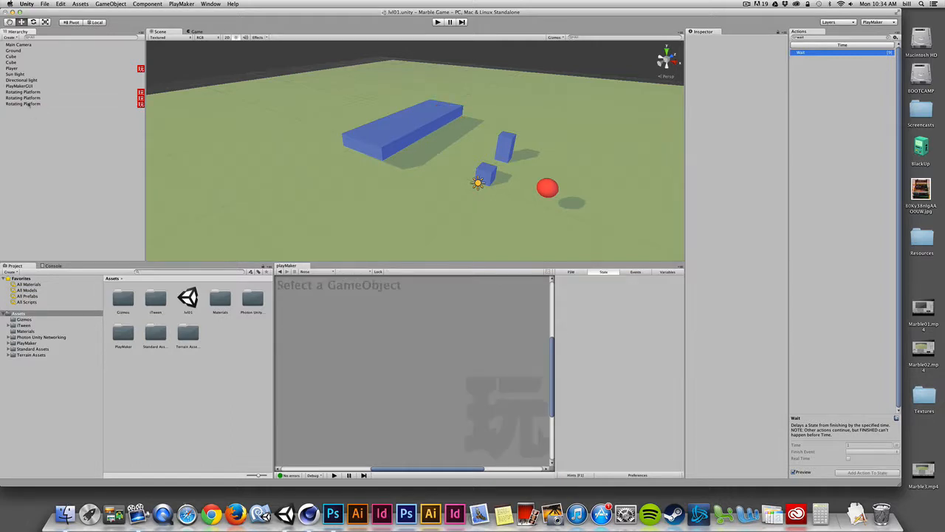
- Duplicate the platform to the end of the row and set its Init wait time to 3 seconds
{"action": "left_click", "coordinate": [23, 109]}
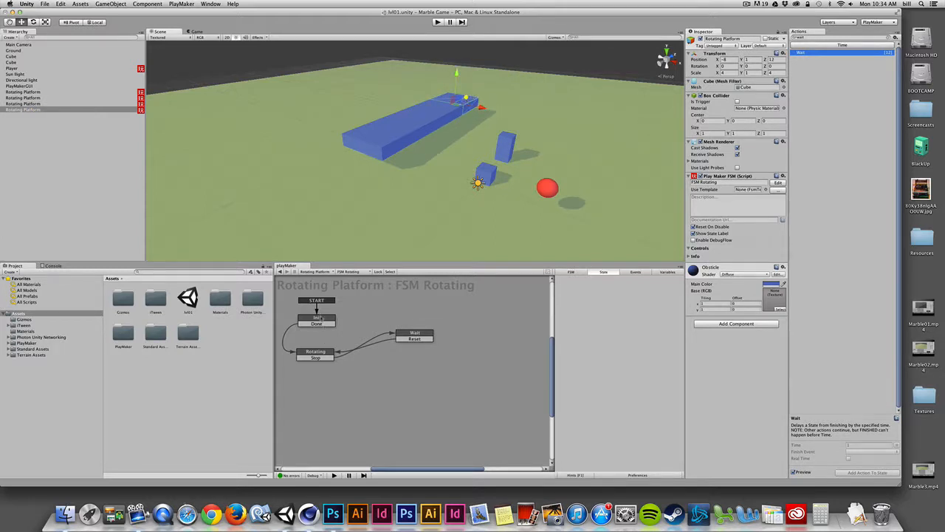
{"action": "left_click", "coordinate": [316, 317]}
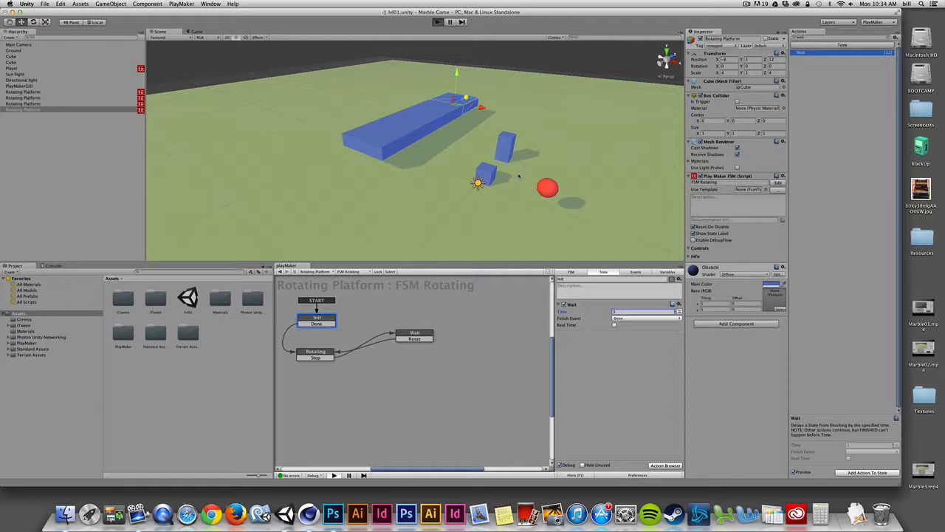
{"action": "left_click", "coordinate": [437, 21]}
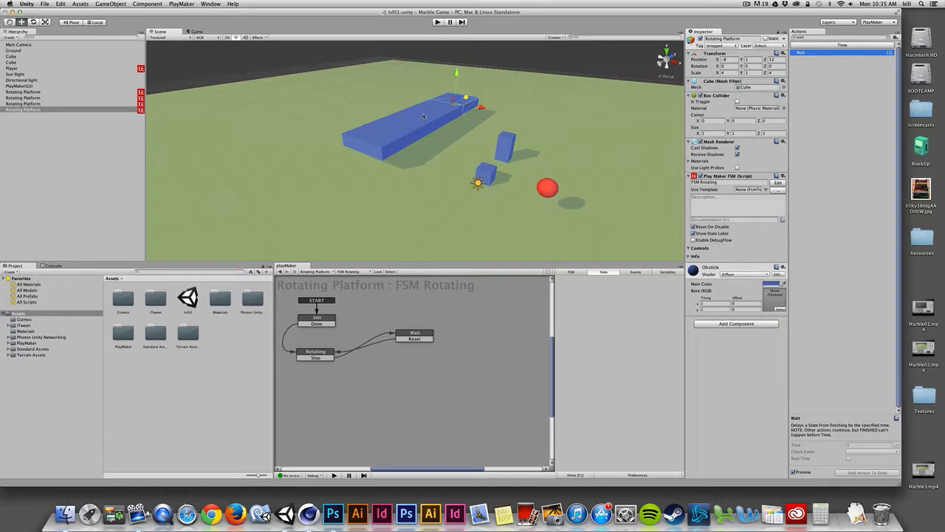
{"action": "mouse_move", "coordinate": [466, 206]}
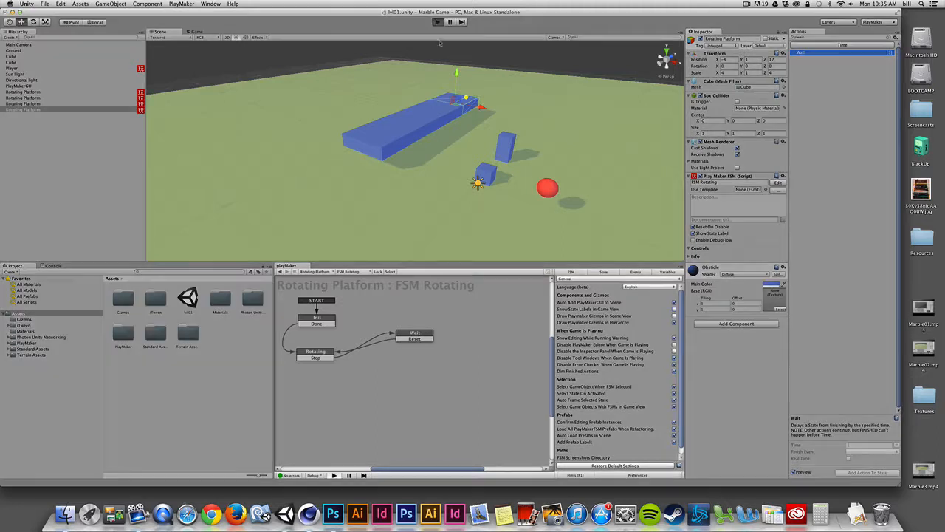
- Enter play mode to watch the platforms run with state labels hidden
{"action": "left_click", "coordinate": [437, 21]}
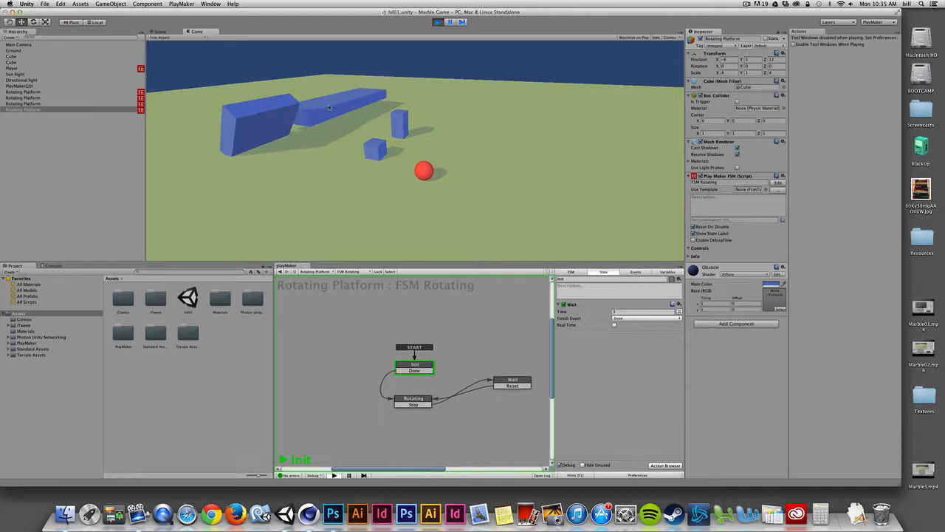